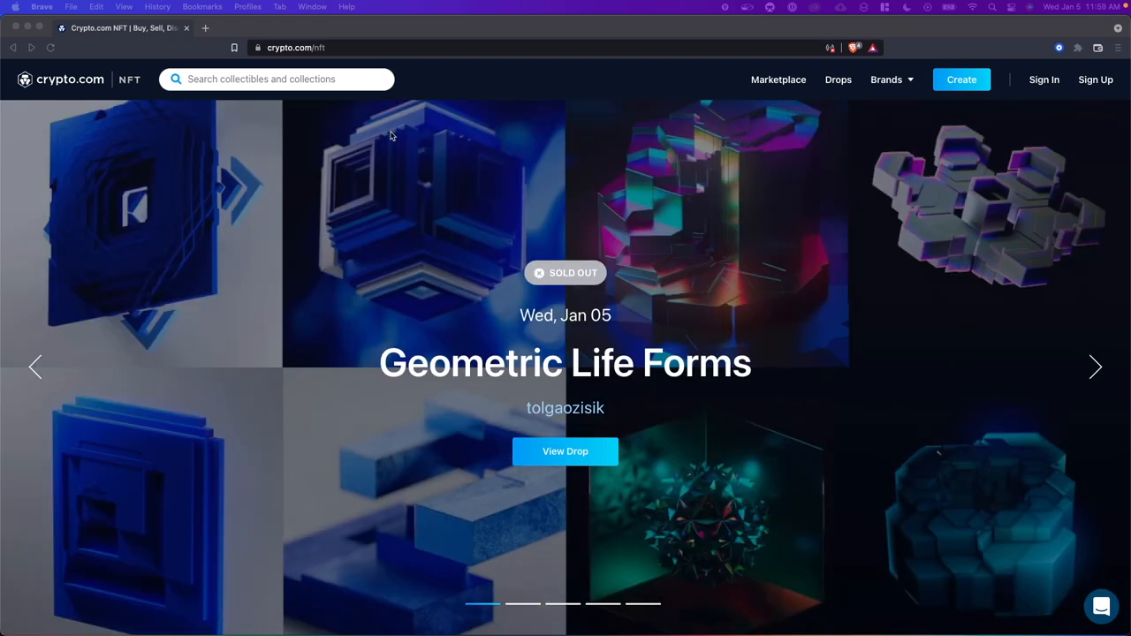
mouse_move(334, 95)
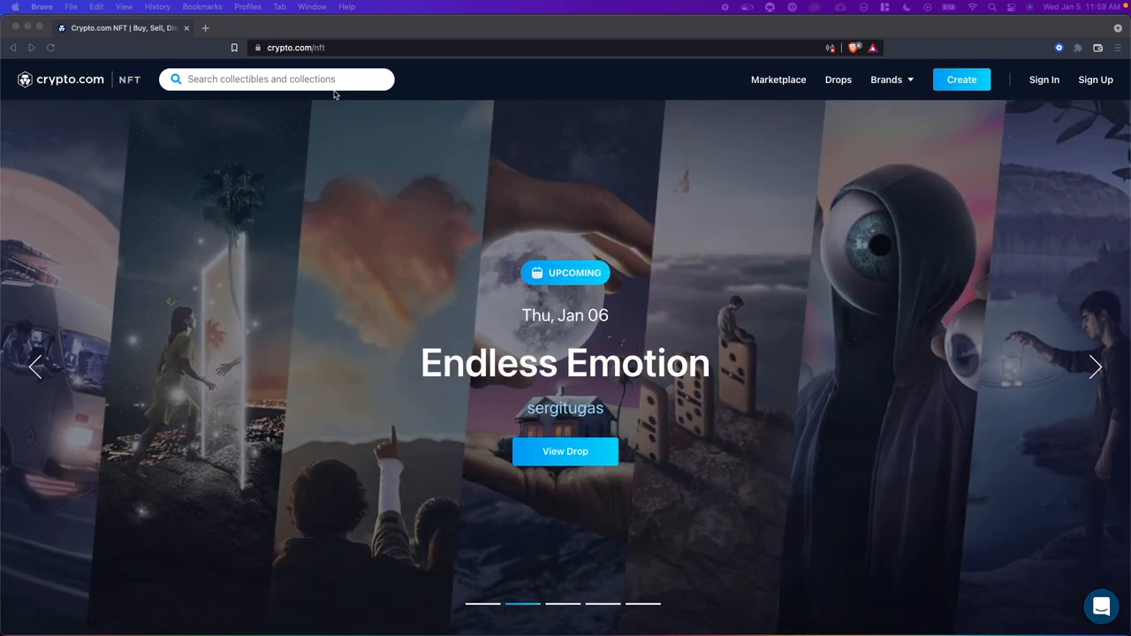
Fill the sign-up form with name, email, username and password and submit it, reaching the Confirm Email Address page
left_click(1096, 366)
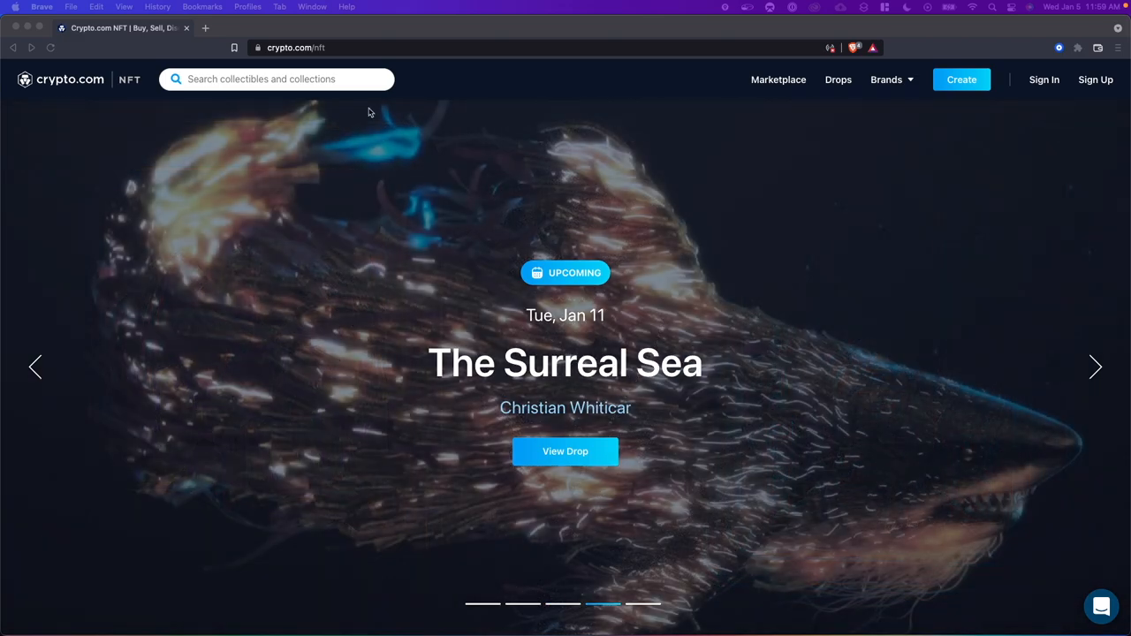
mouse_move(316, 53)
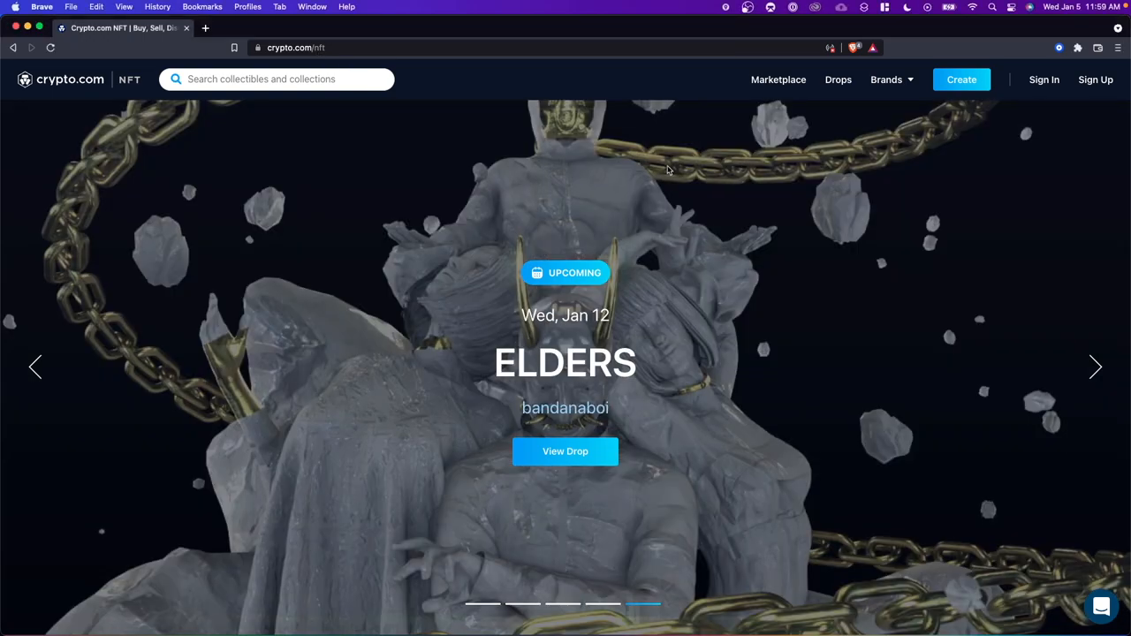
mouse_move(774, 188)
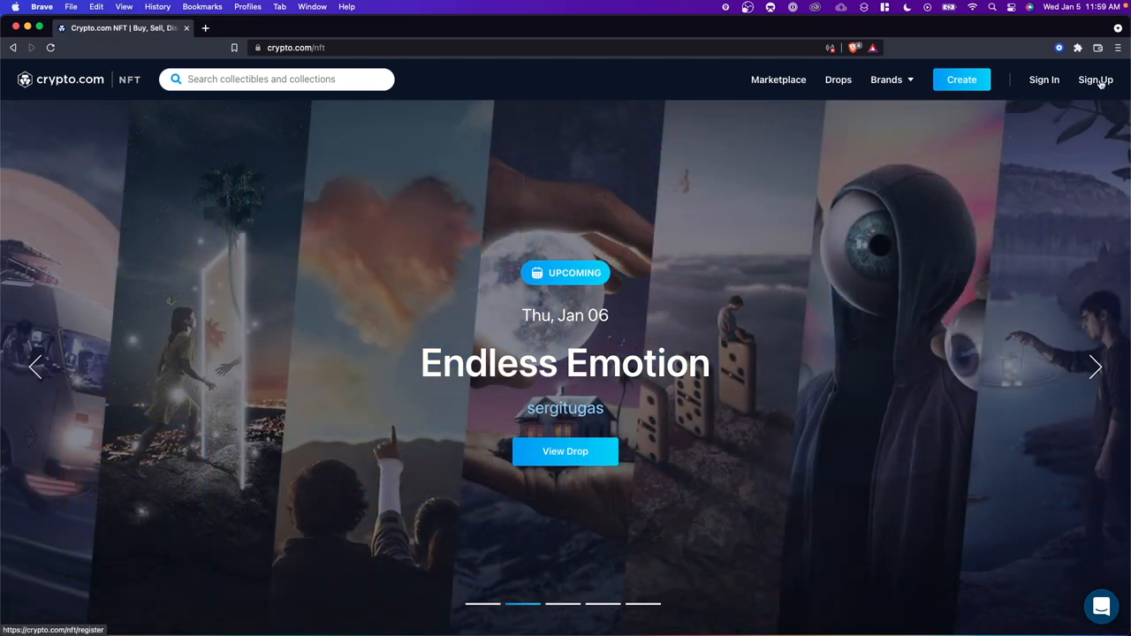
left_click(1095, 79)
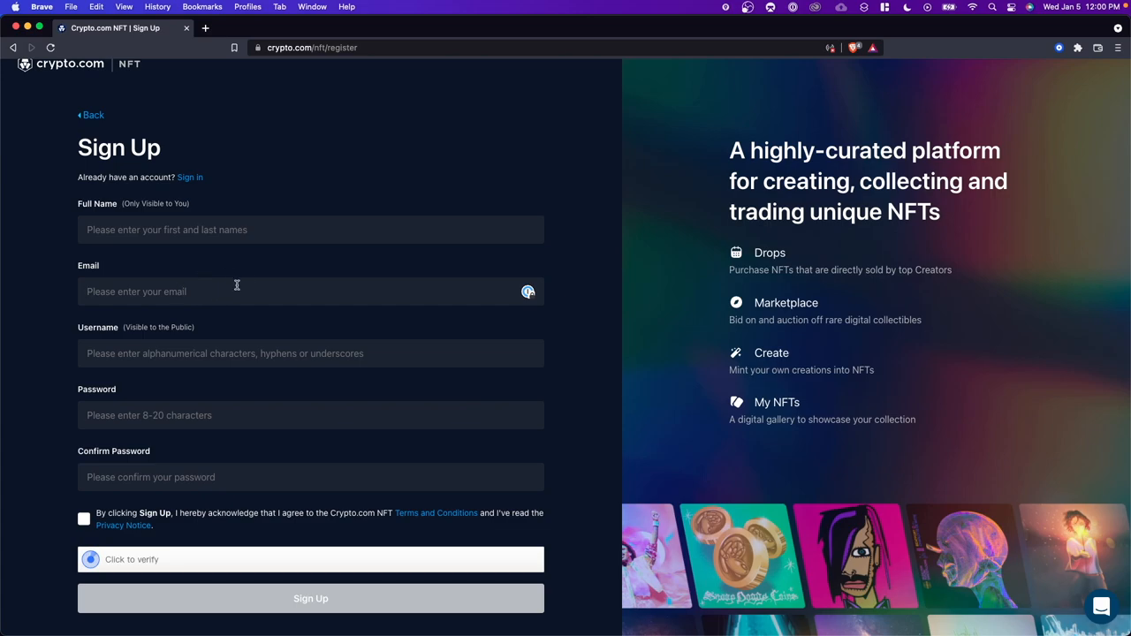
left_click(221, 292)
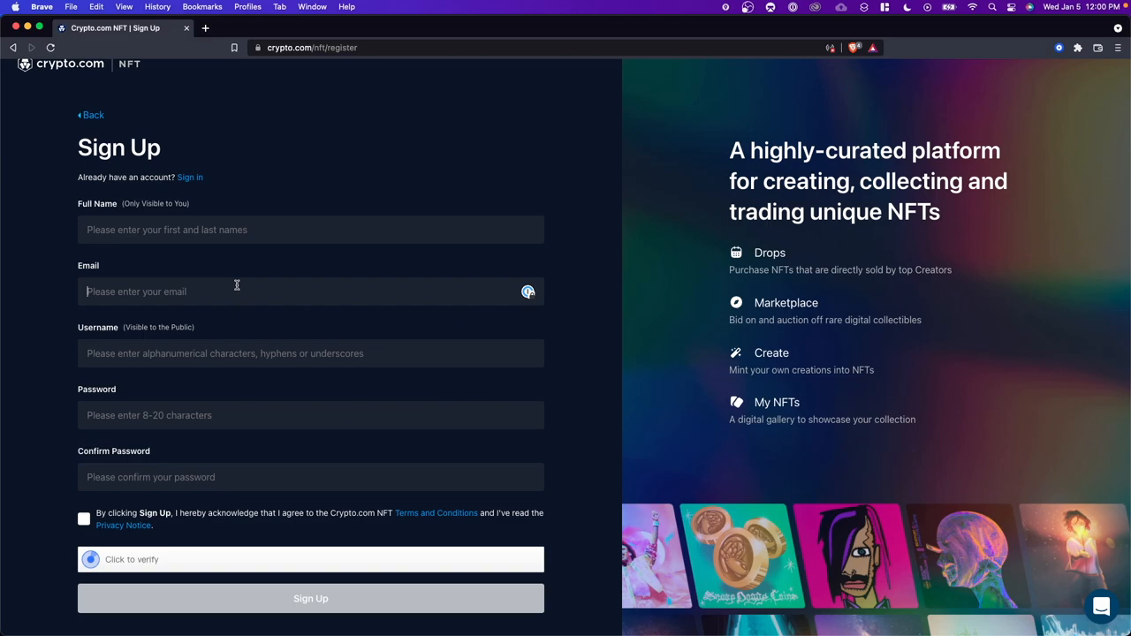
mouse_move(272, 291)
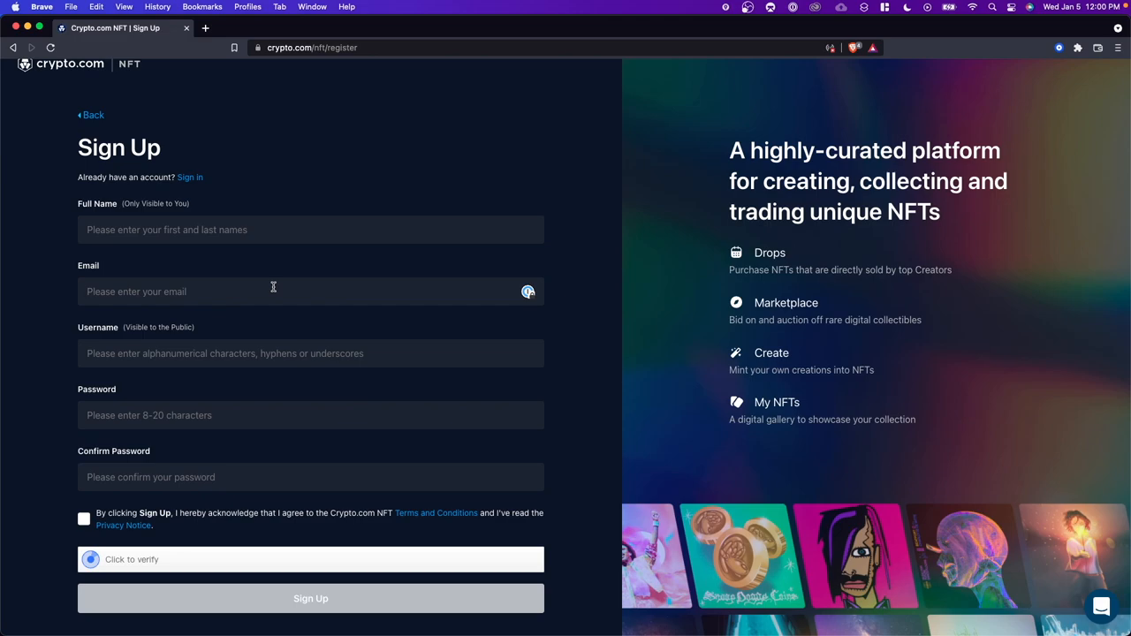
mouse_move(257, 283)
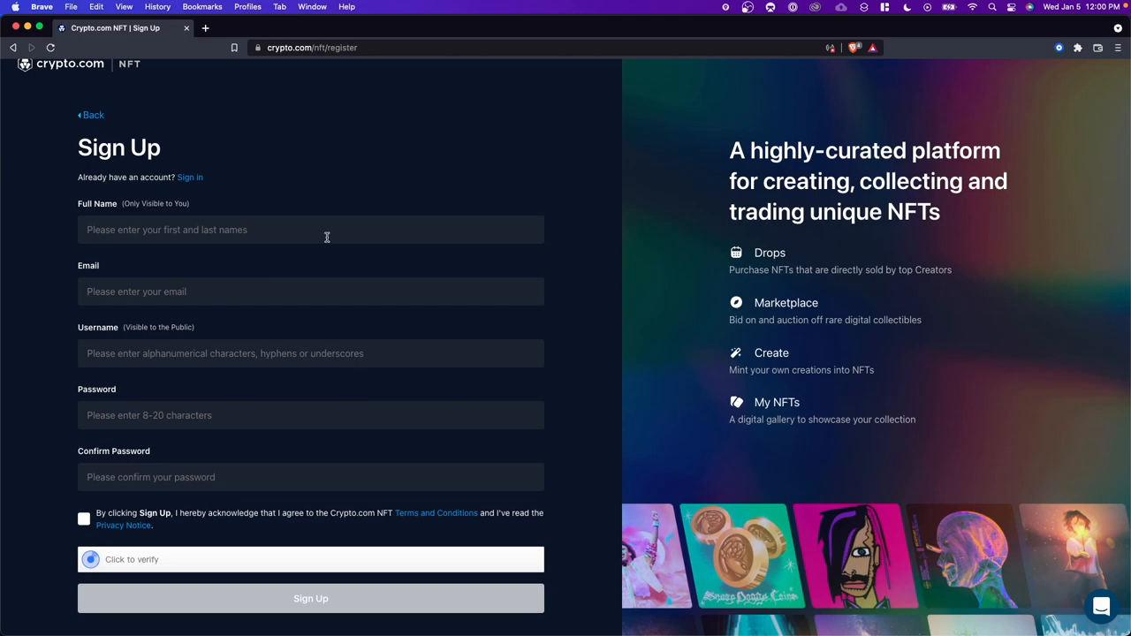
left_click(311, 597)
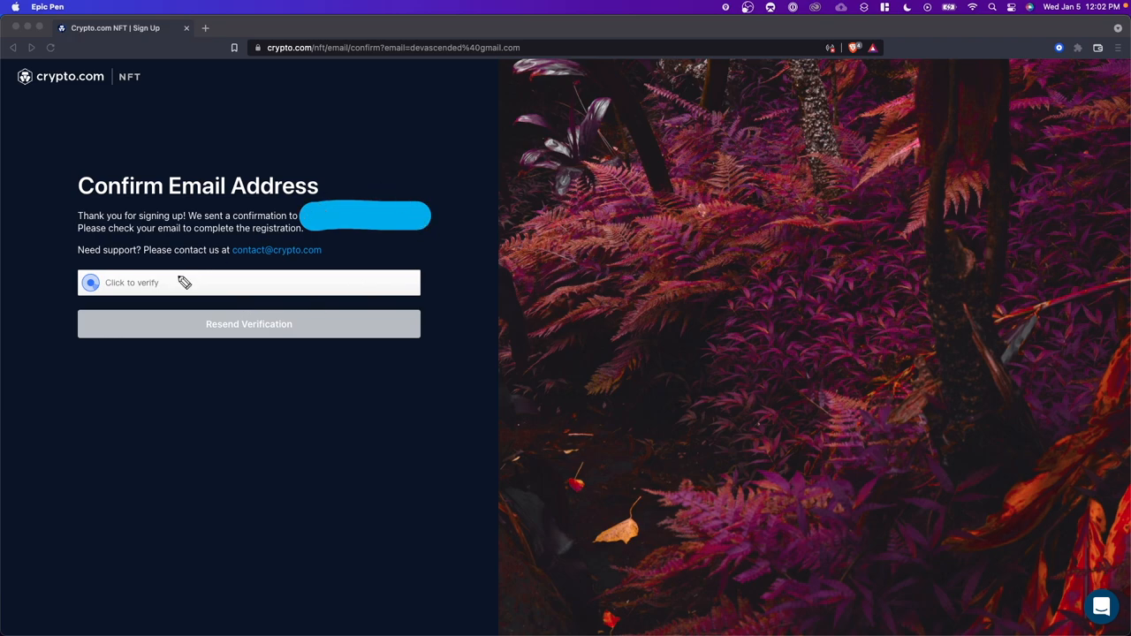
mouse_move(263, 194)
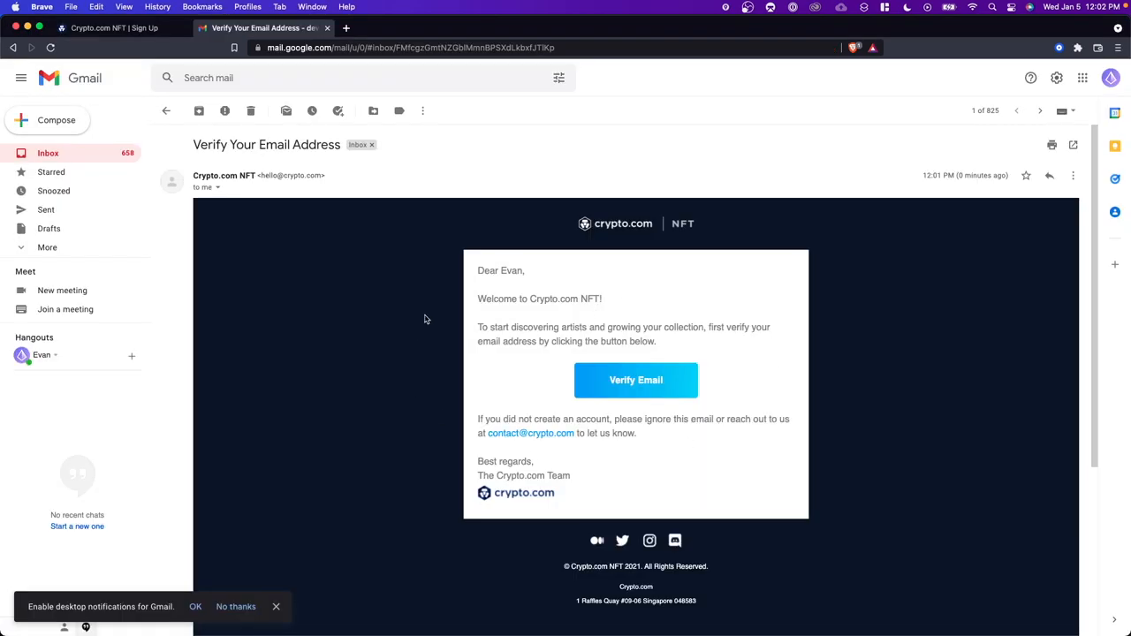
mouse_move(654, 362)
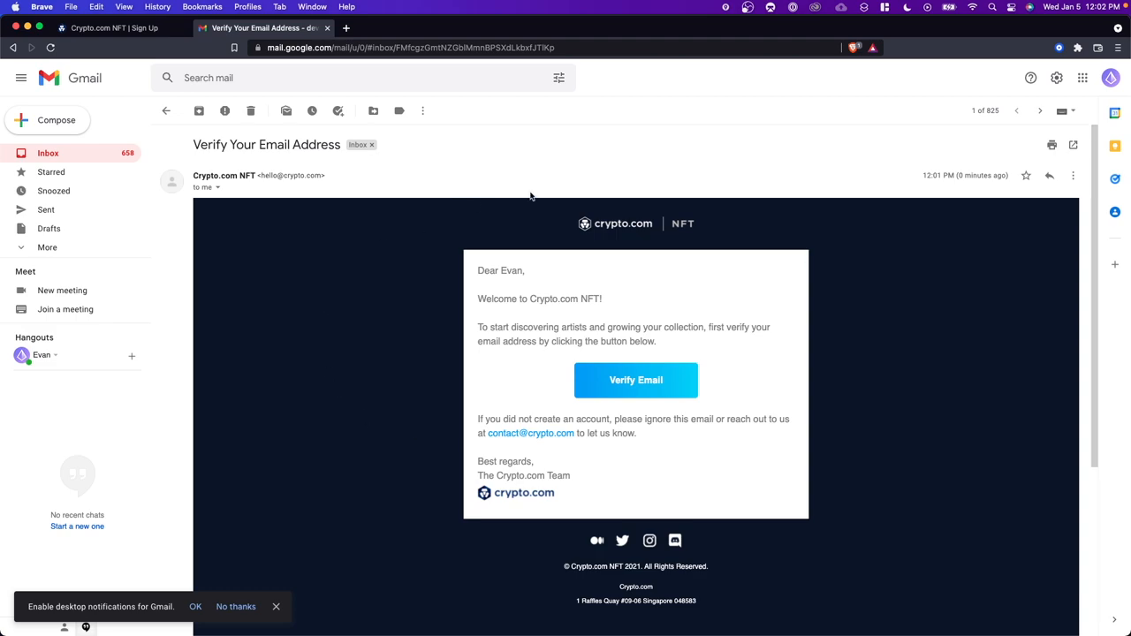
mouse_move(505, 382)
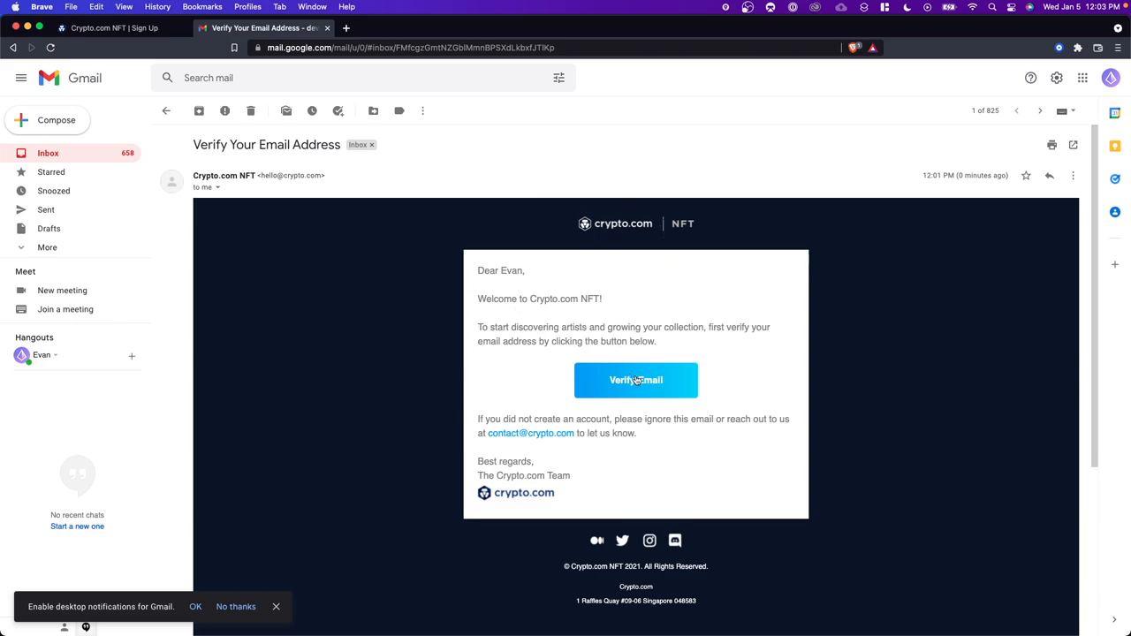
Confirm the account's address via Verify Email in the Gmail message, reaching Registration Successful
left_click(636, 379)
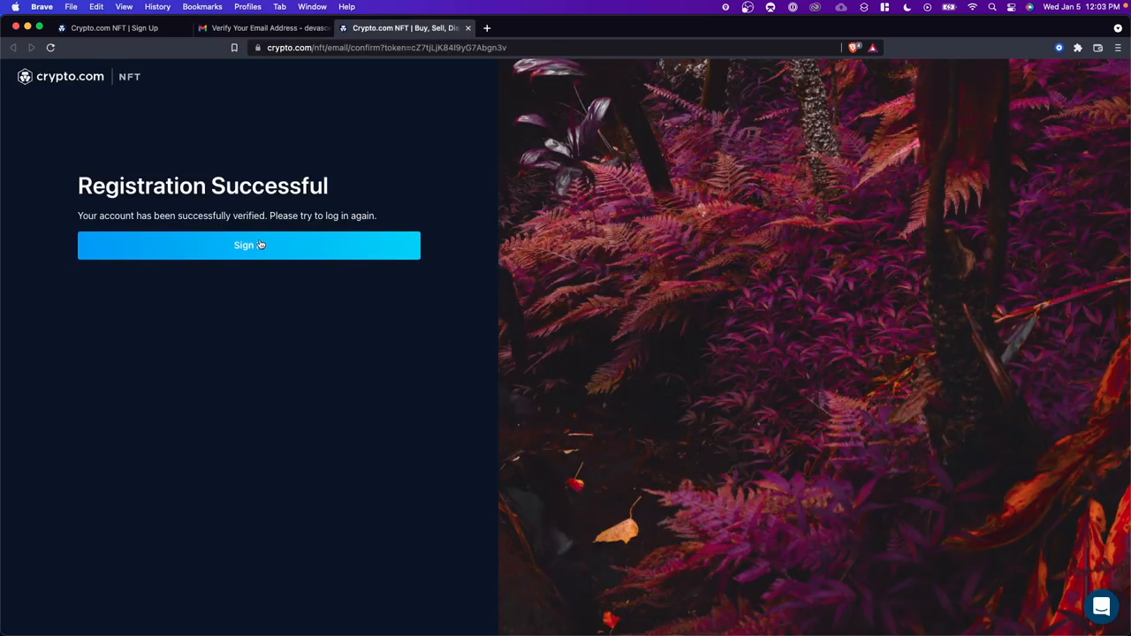
Sign in with the account email and password until the emailed verification code is requested
left_click(248, 246)
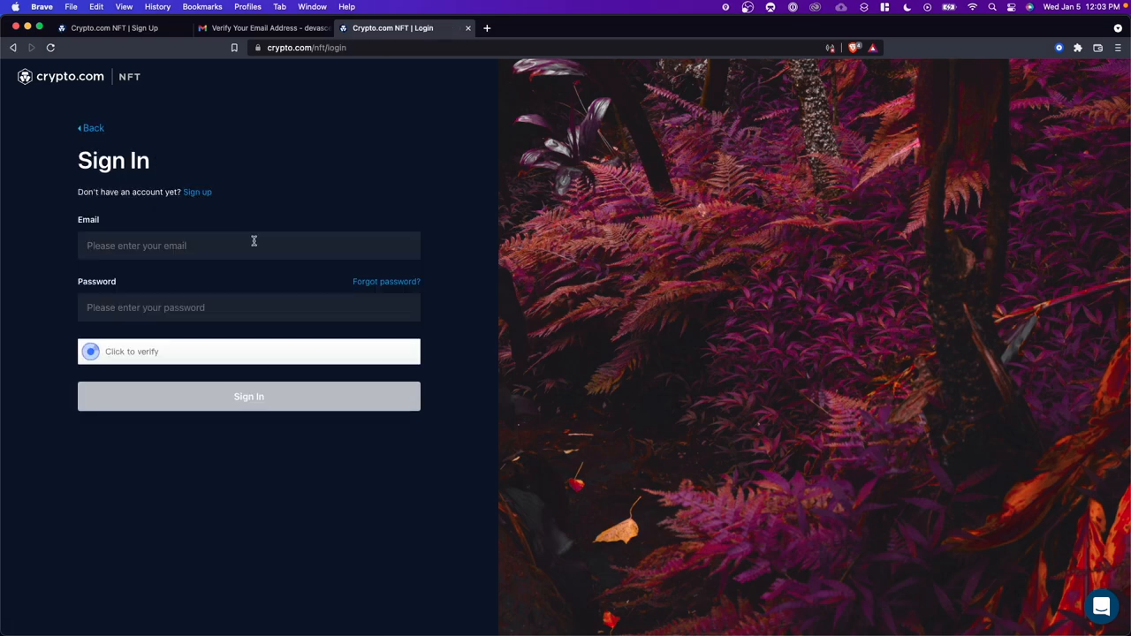
left_click(90, 351)
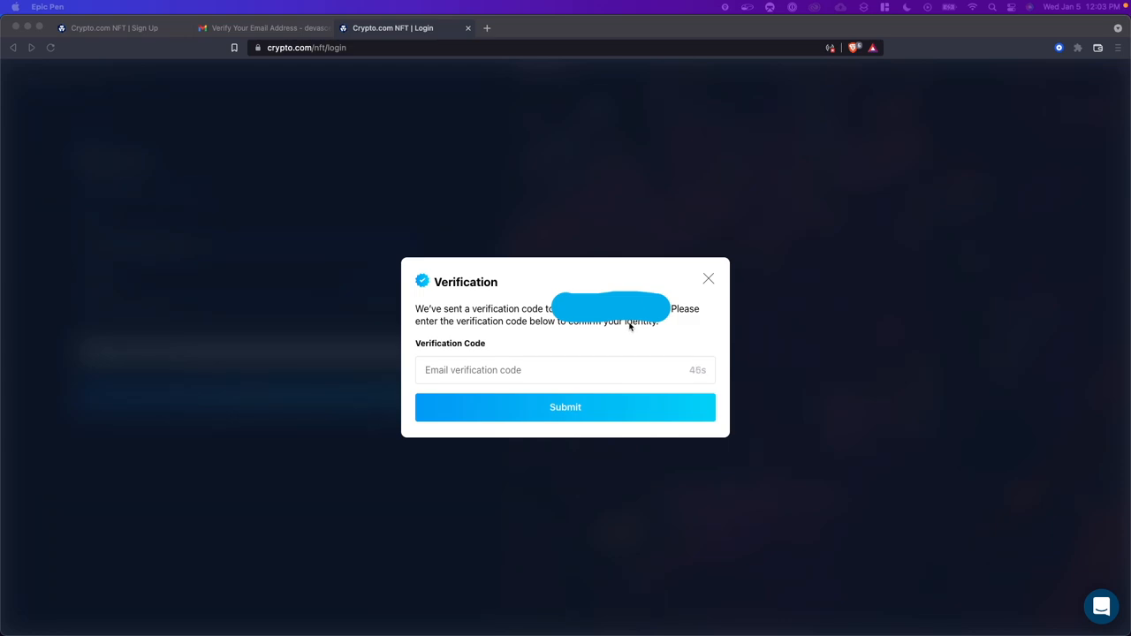
Copy the code from the Gmail tab, enter it into Verification Code and submit to finish signing in
left_click(262, 28)
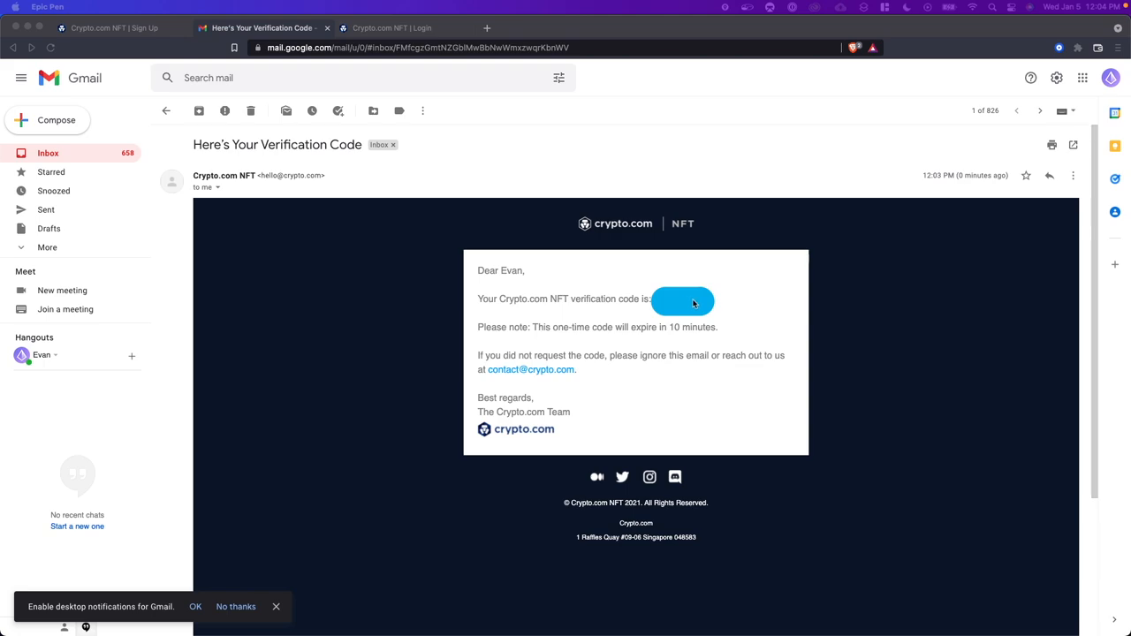
left_click(393, 28)
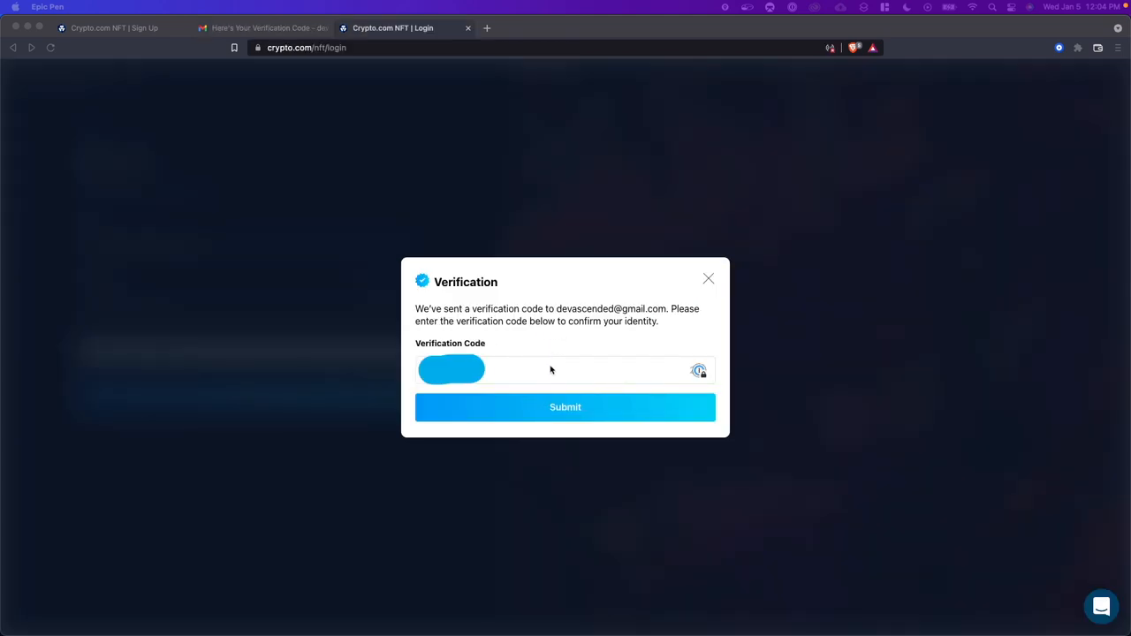
left_click(548, 369)
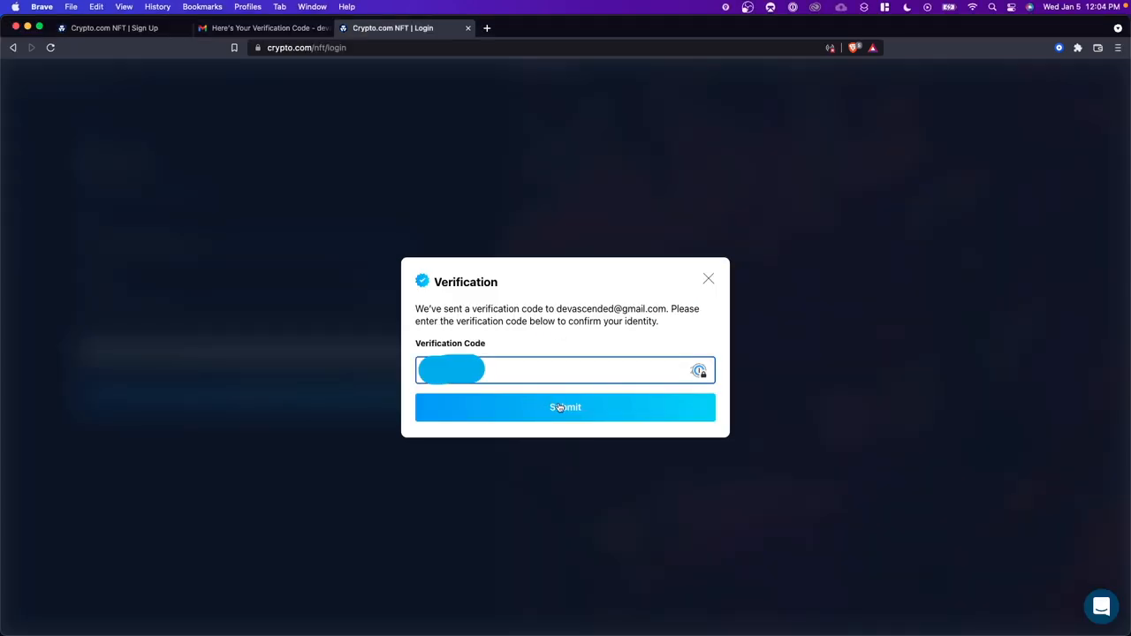
left_click(565, 407)
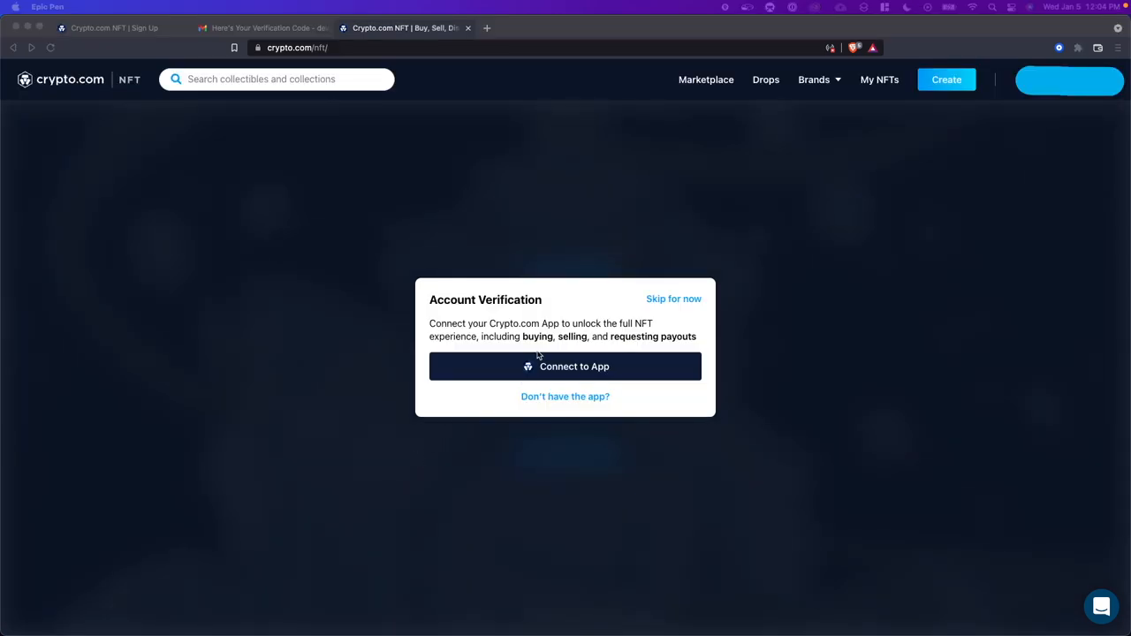
mouse_move(573, 332)
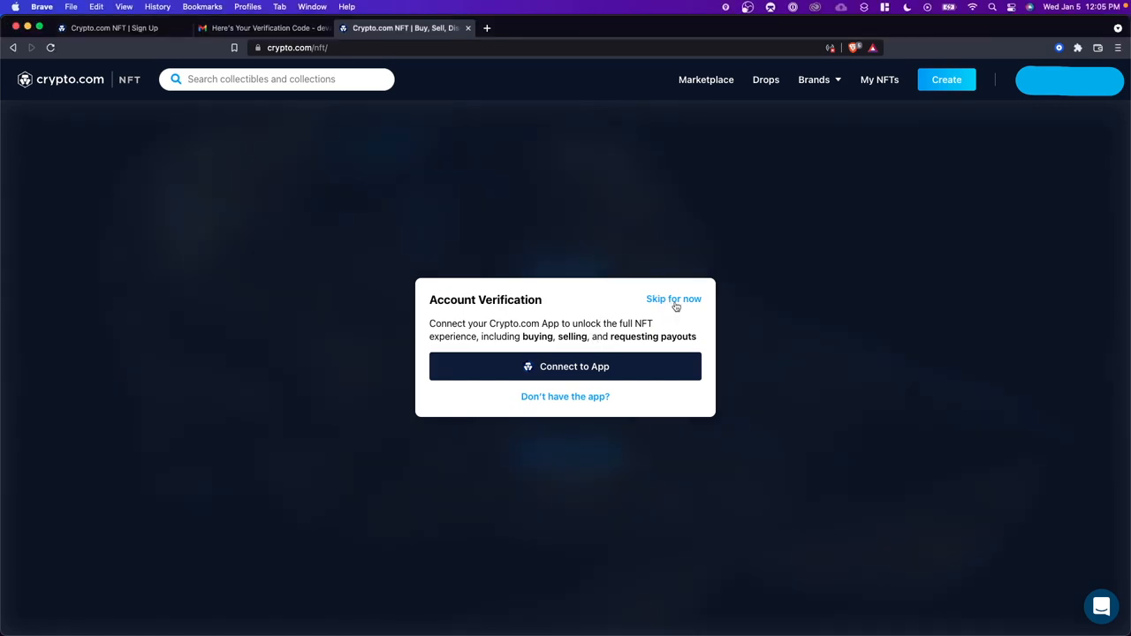
Skip the app-connection prompt and show the profile menu with Edit profile, Settings and Log out
left_click(673, 298)
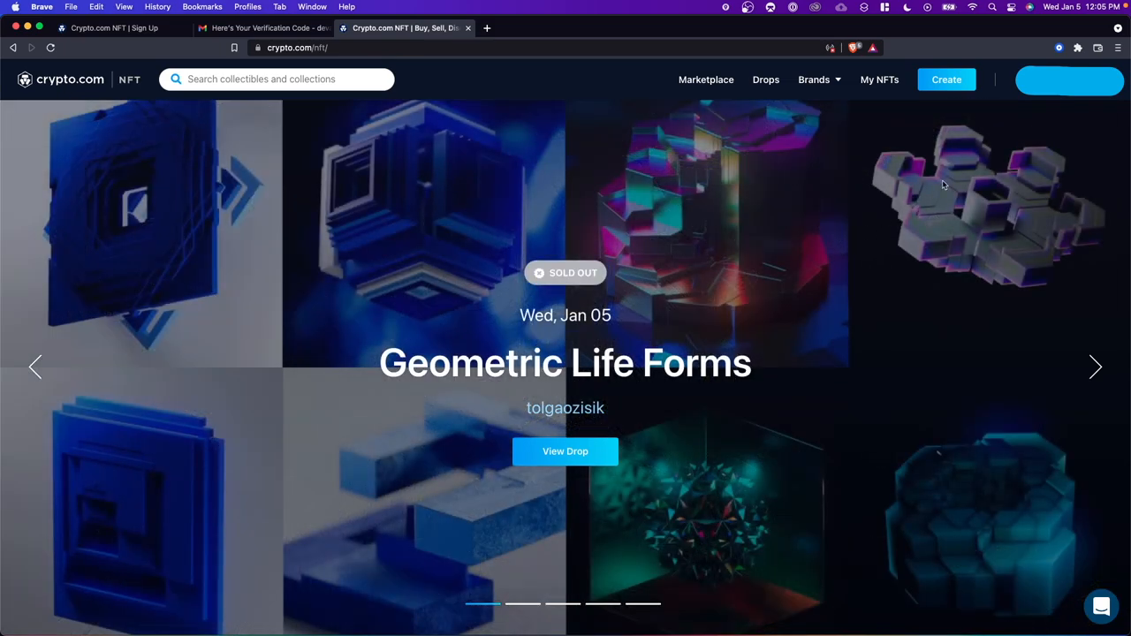
left_click(1069, 80)
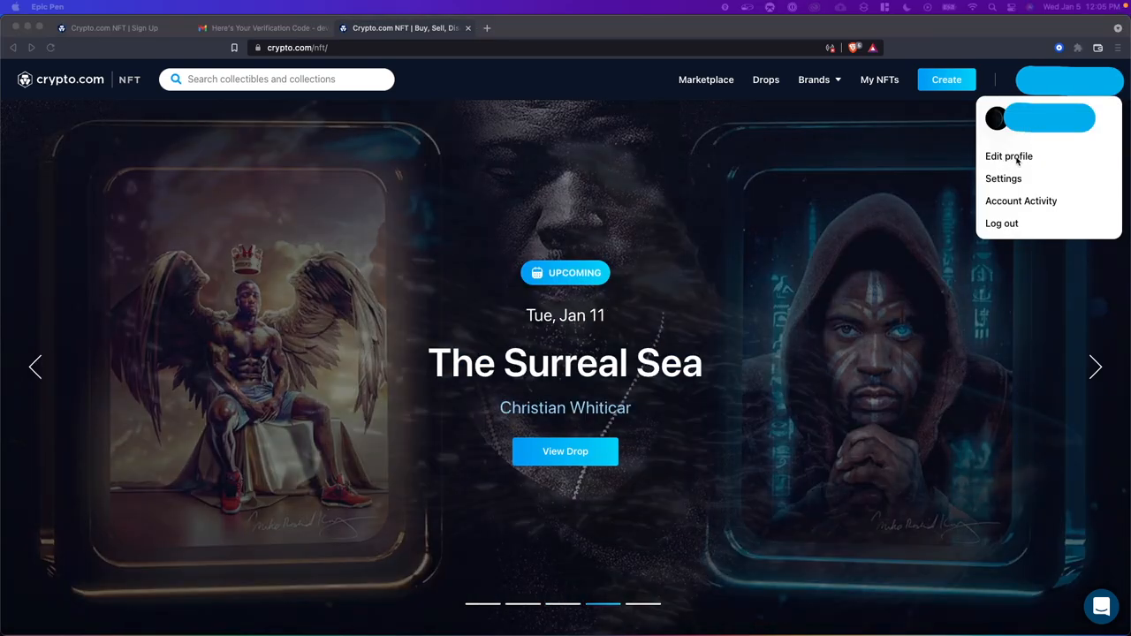